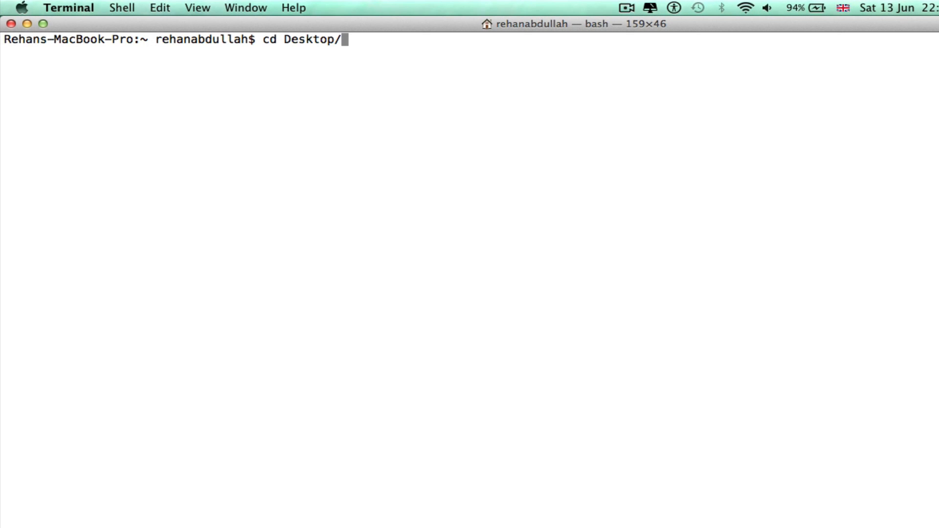
From the Desktop, create a BASH folder, confirm it with ls -l, and enter it
{"action": "key", "text": "Return"}
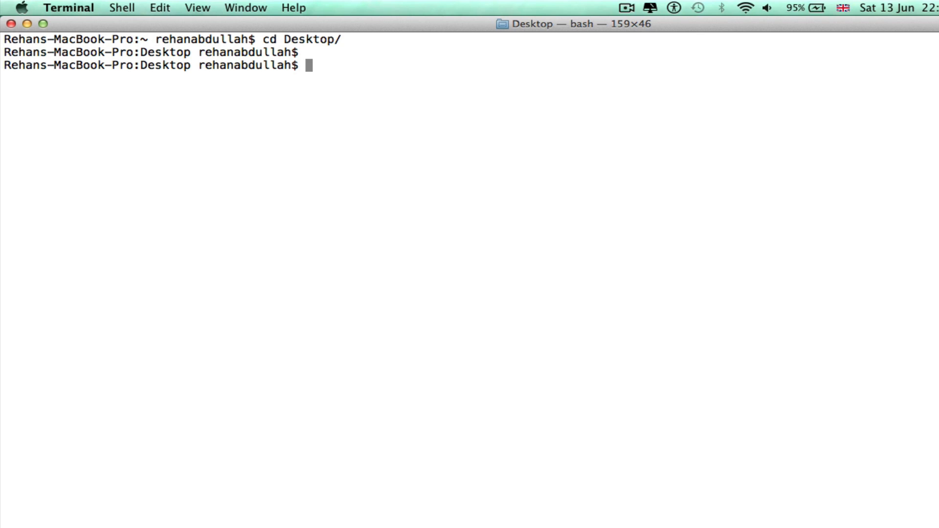
{"action": "type", "text": "mkdir"}
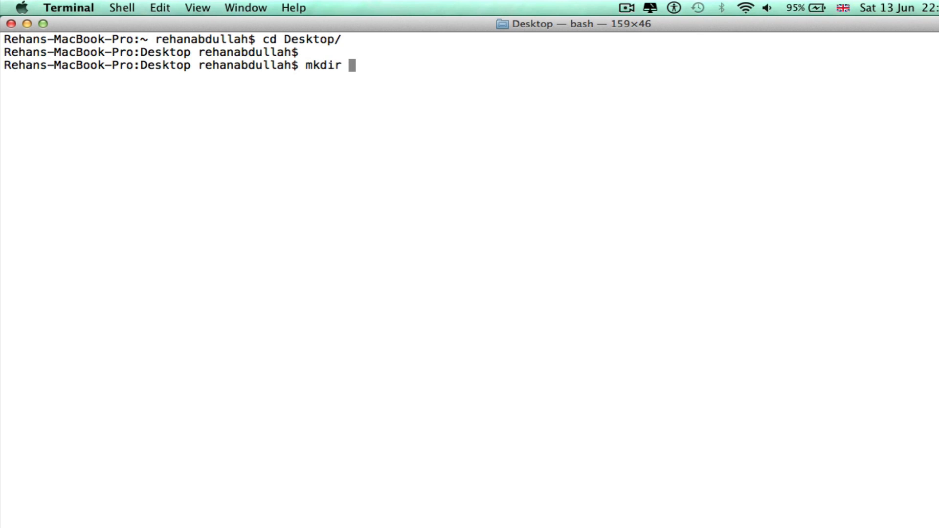
{"action": "type", "text": "BS"}
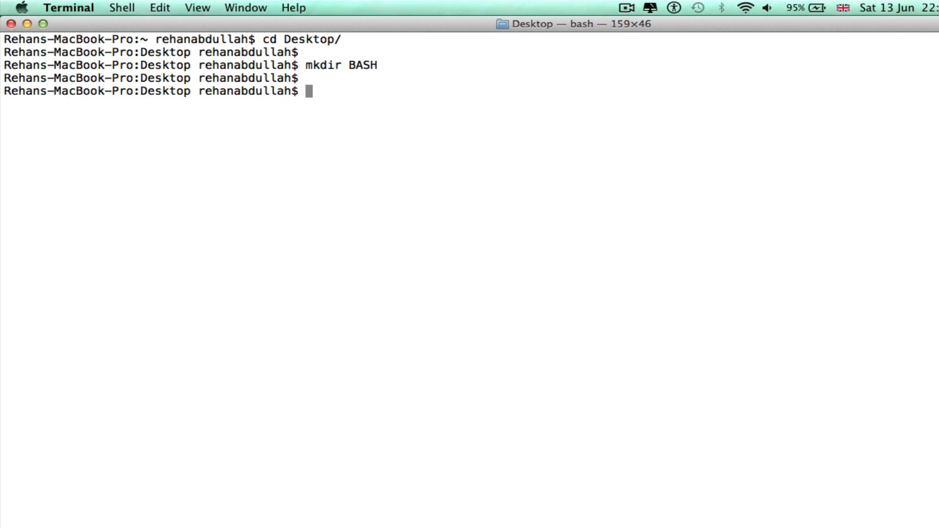
{"action": "type", "text": "ls -l"}
{"action": "type", "text": "cd BASH/"}
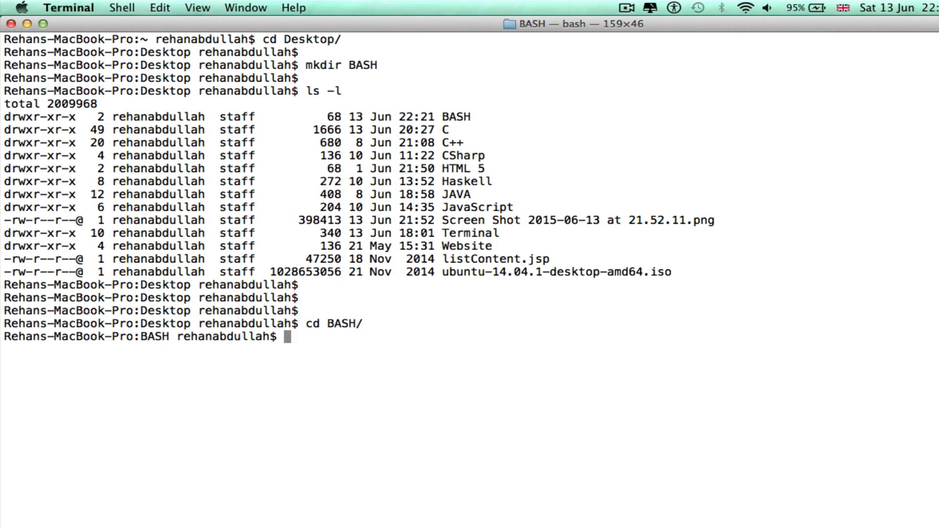
{"action": "key", "text": "Return"}
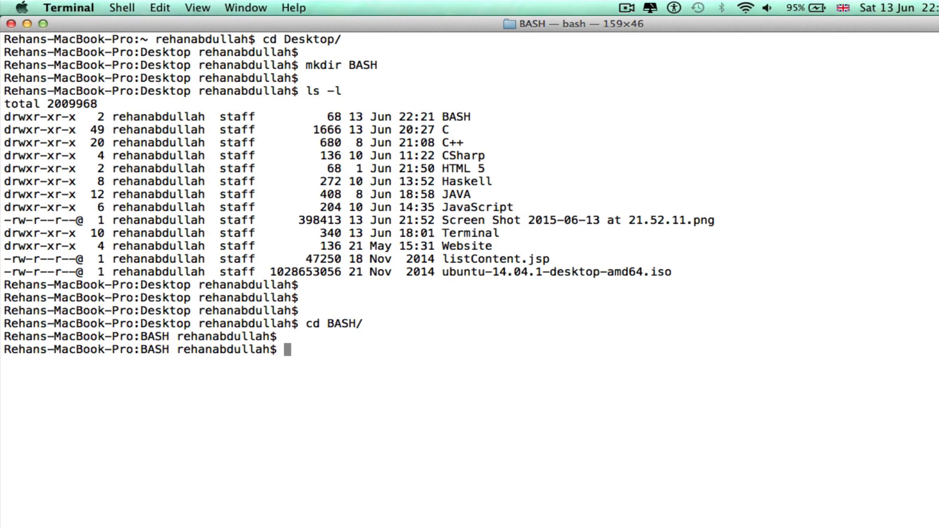
Create an empty hello_world.sh with touch and open it in nano
{"action": "type", "text": "tou"}
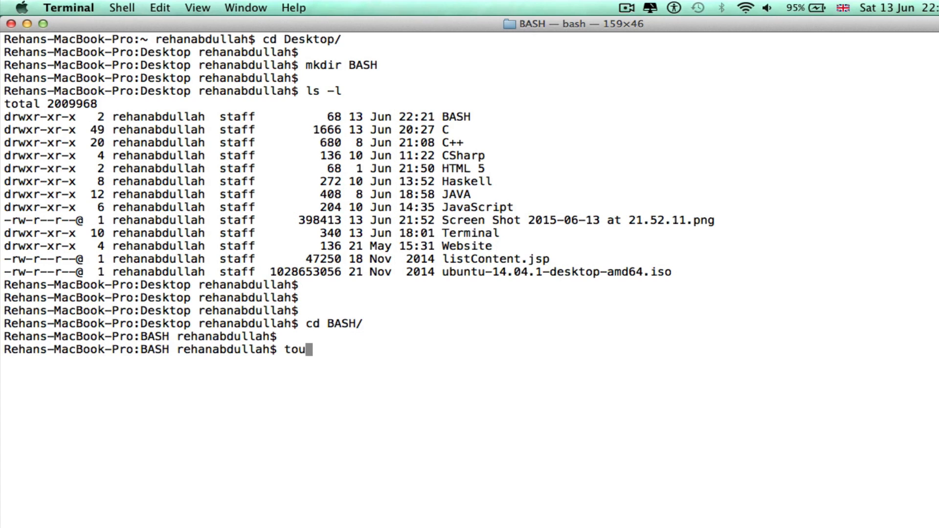
{"action": "type", "text": "ch"}
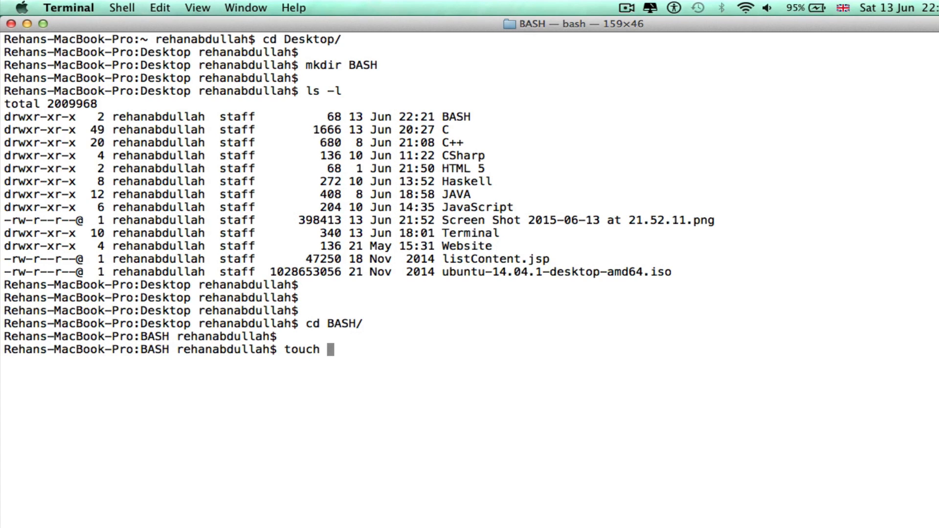
{"action": "type", "text": "hello"}
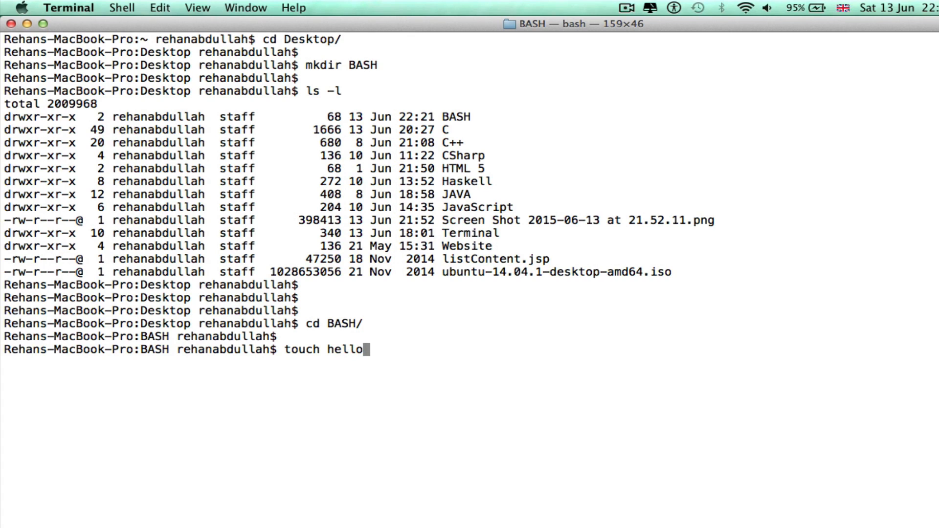
{"action": "type", "text": "_world."}
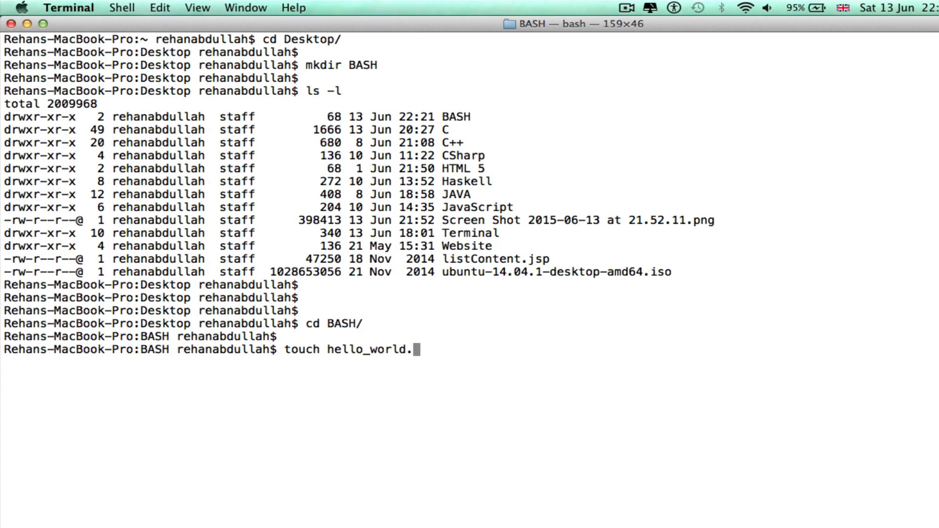
{"action": "type", "text": "sh"}
{"action": "type", "text": "nan"}
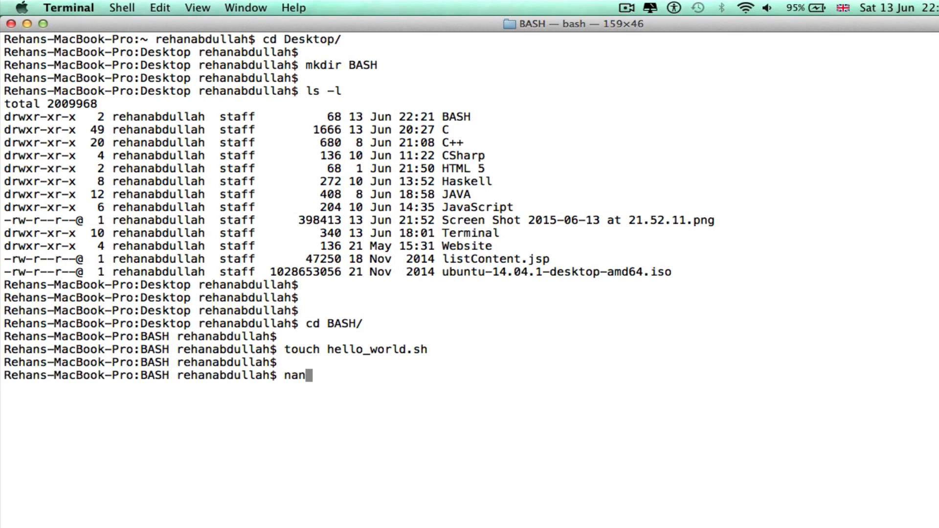
{"action": "key", "text": "Return"}
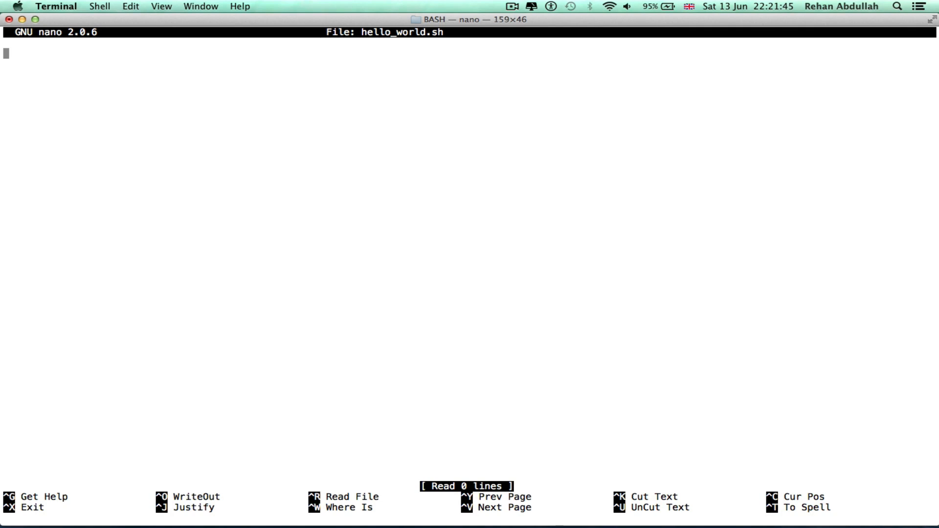
Write the #!/bin/bash shebang and the '# declare STRING variable' comment line
{"action": "type", "text": "#"}
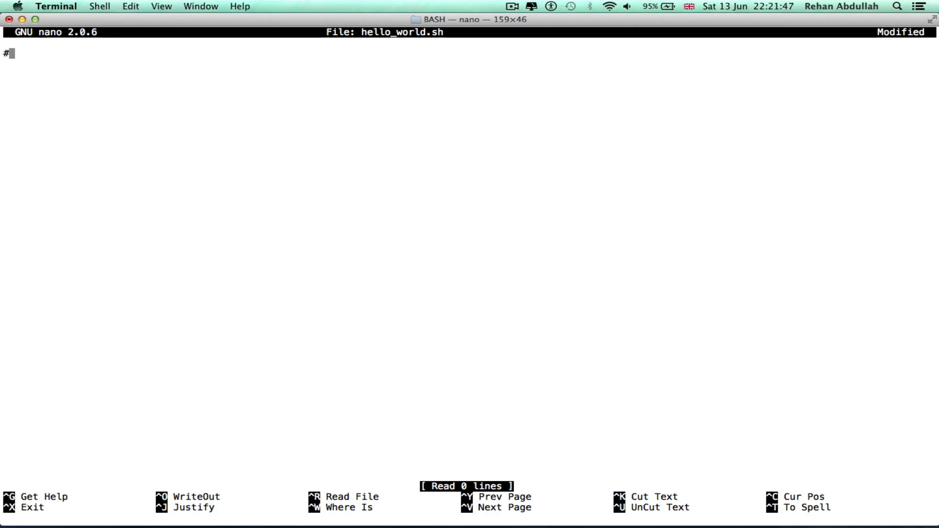
{"action": "type", "text": "!"}
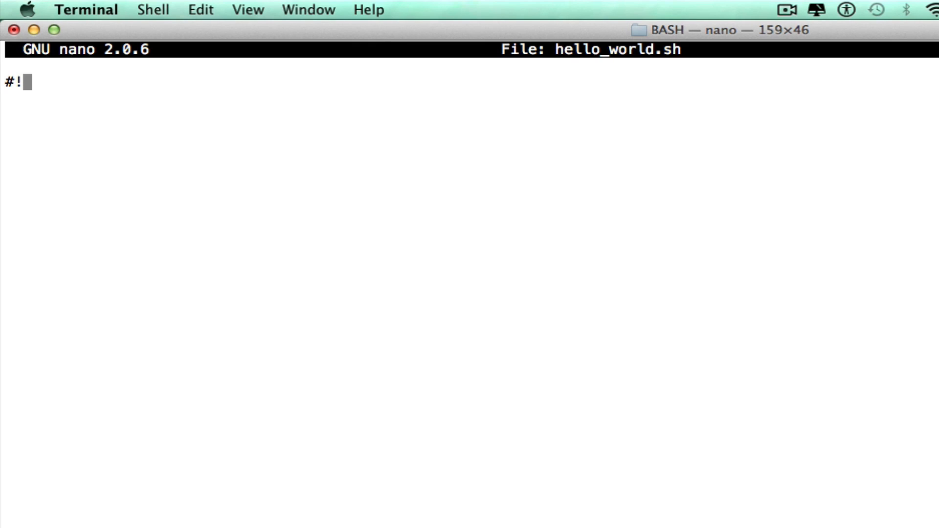
{"action": "type", "text": "/bi"}
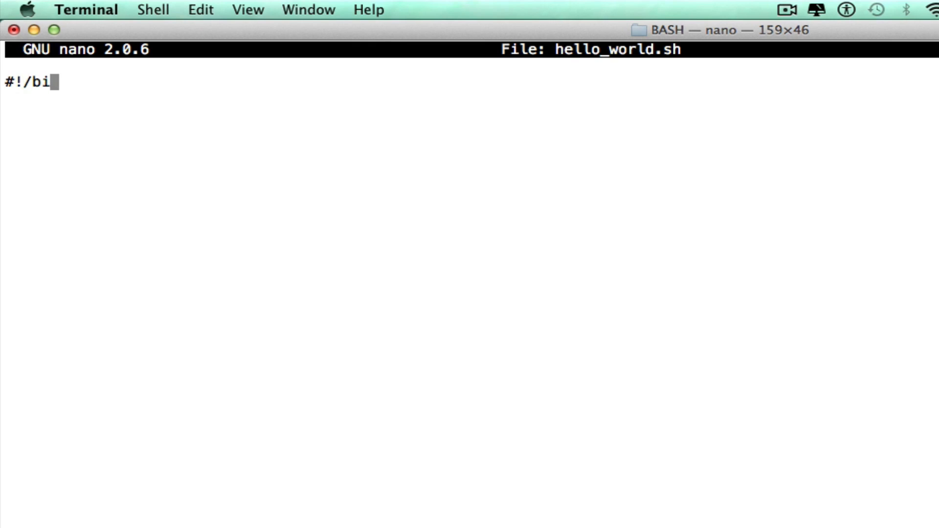
{"action": "type", "text": "n/b"}
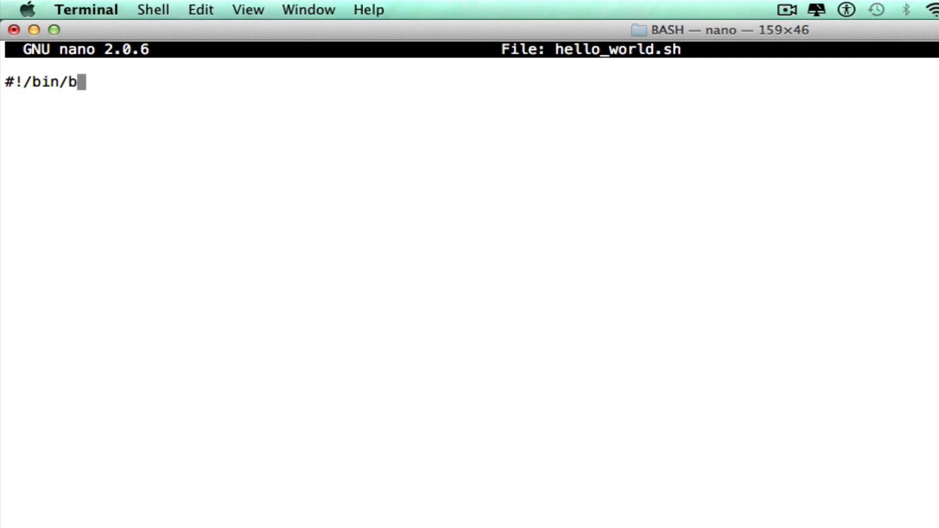
{"action": "type", "text": "ash"}
{"action": "left_click", "coordinate": [469, 98]}
{"action": "type", "text": "#"}
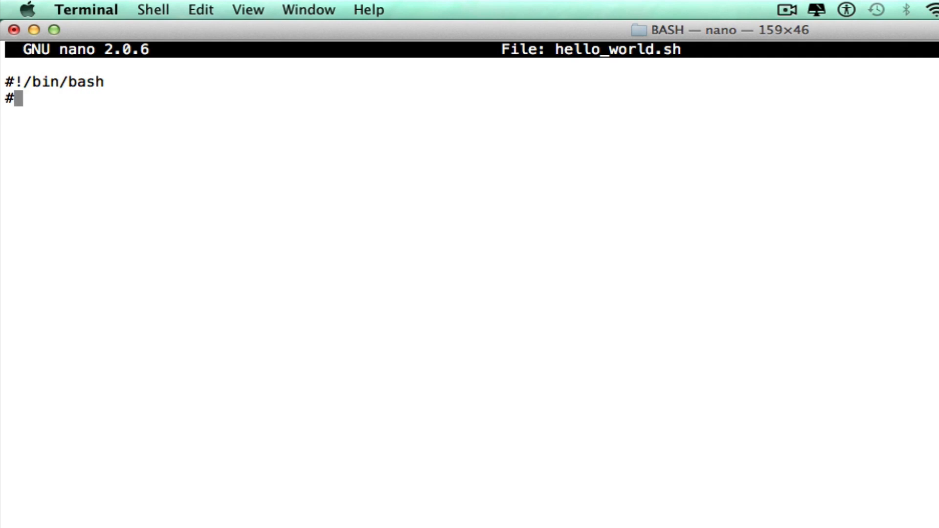
{"action": "type", "text": "declae"}
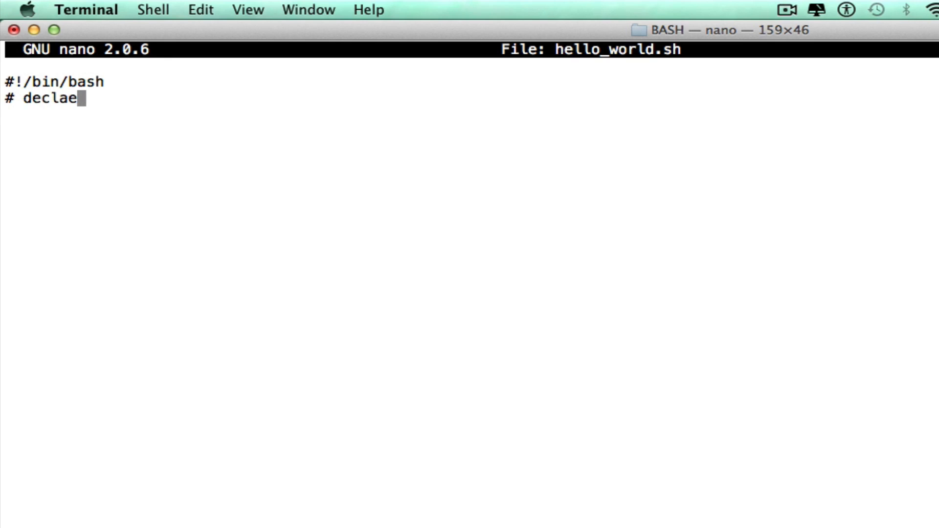
{"action": "type", "text": "re"}
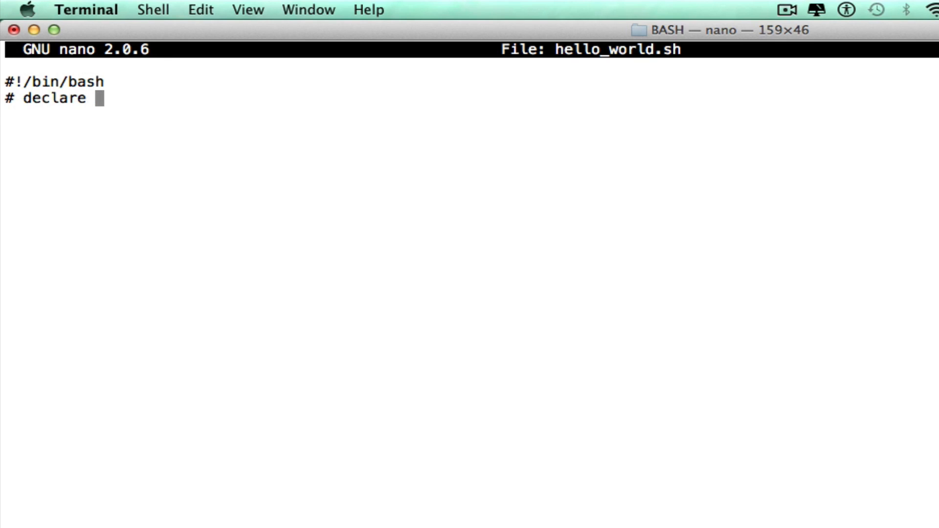
{"action": "type", "text": "STRING"}
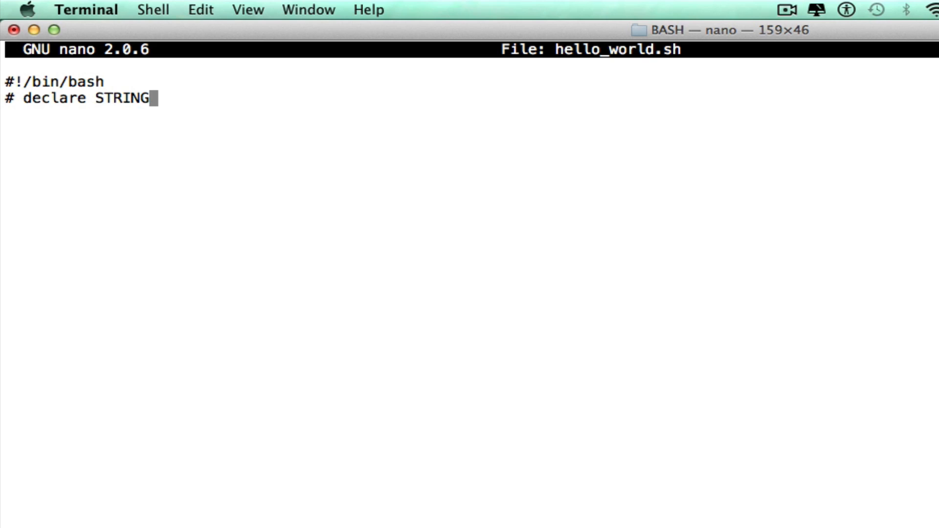
{"action": "type", "text": "va"}
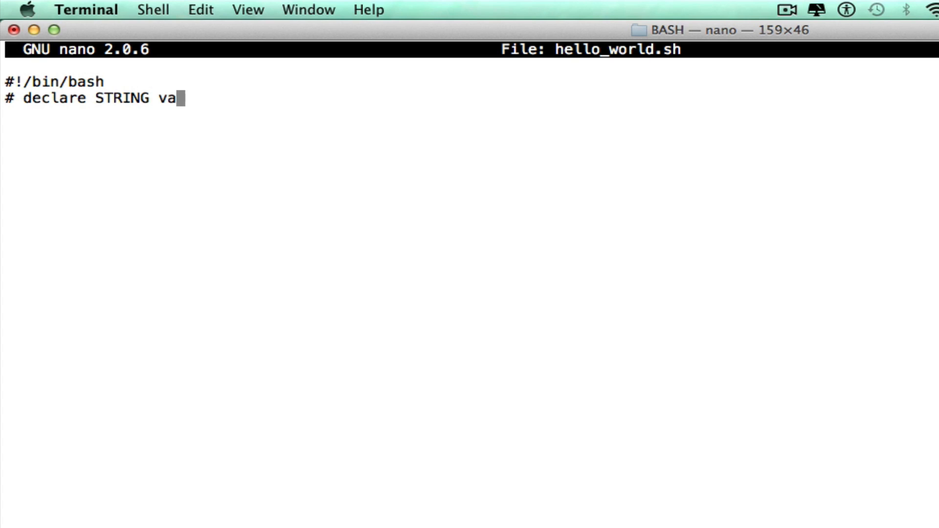
{"action": "type", "text": "riable"}
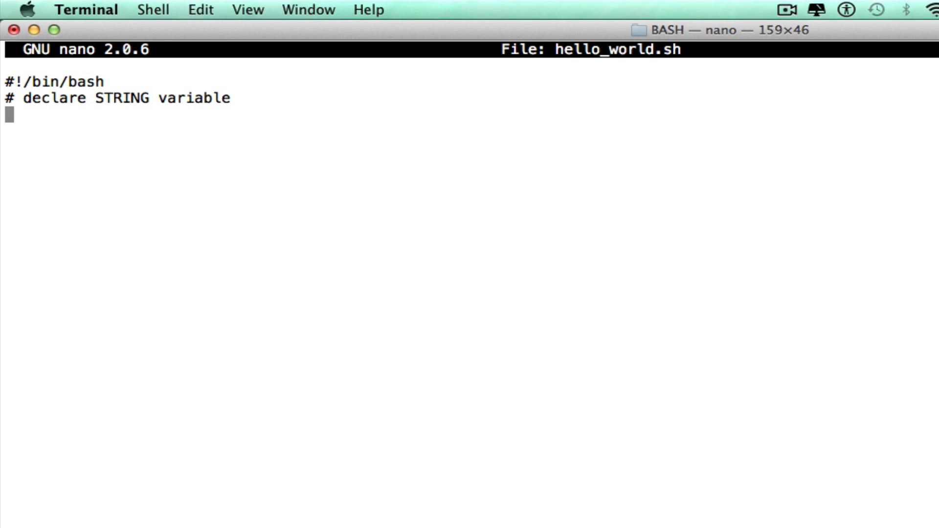
Add STRING="Hello World" and the '#print variable on screen' comment
{"action": "type", "text": "ST"}
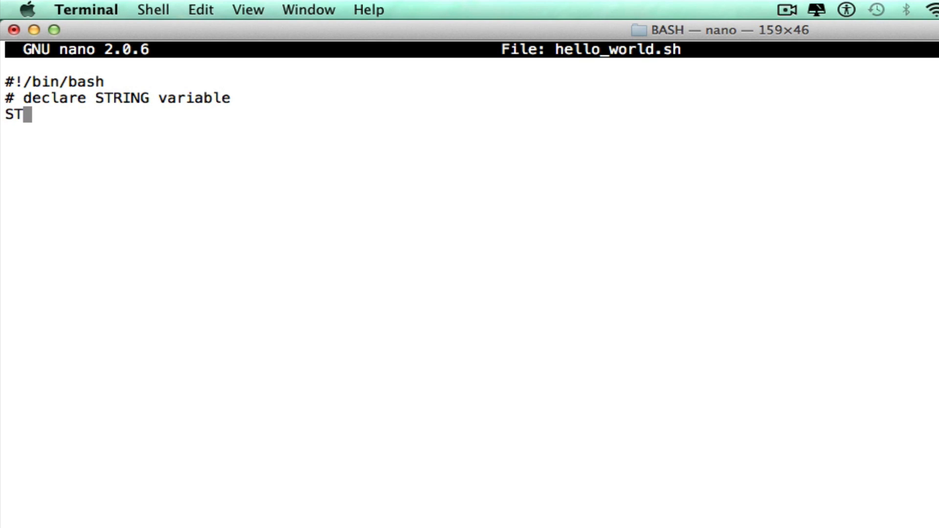
{"action": "type", "text": "RING"}
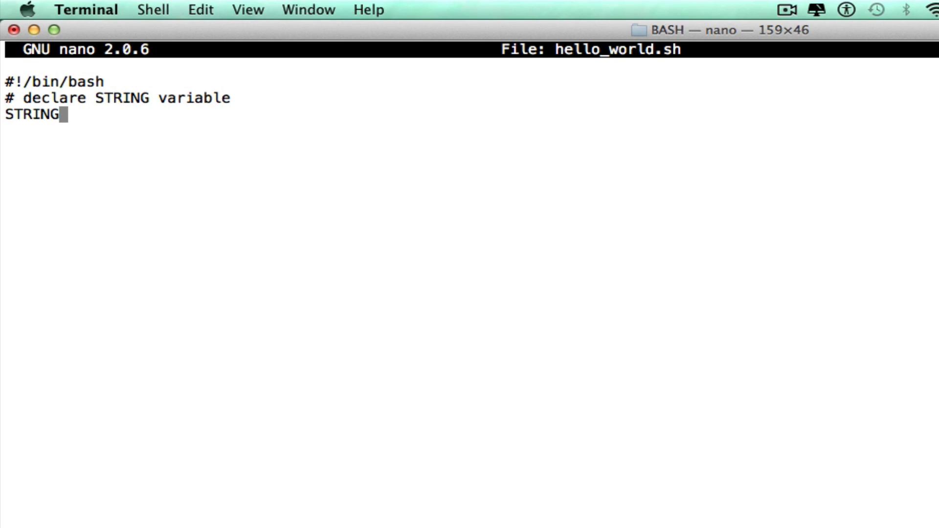
{"action": "type", "text": "=\"\""}
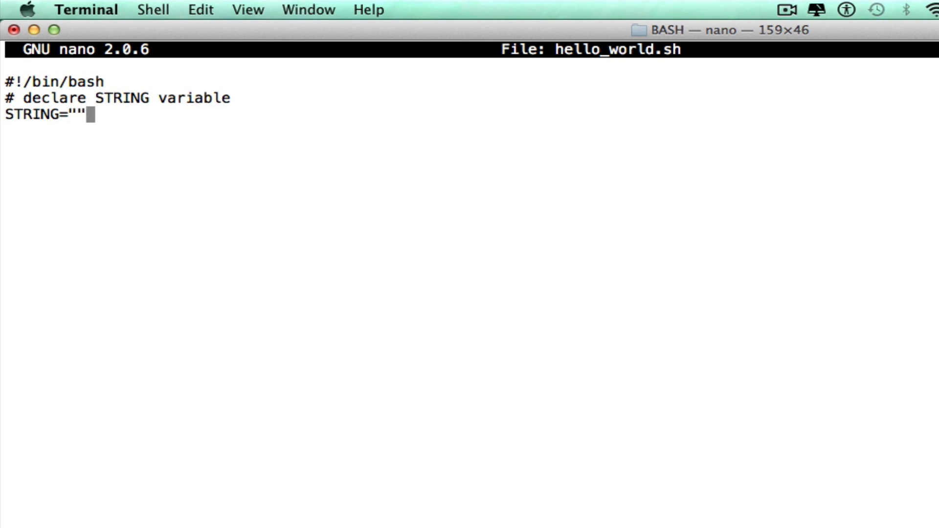
{"action": "type", "text": "Hello World"}
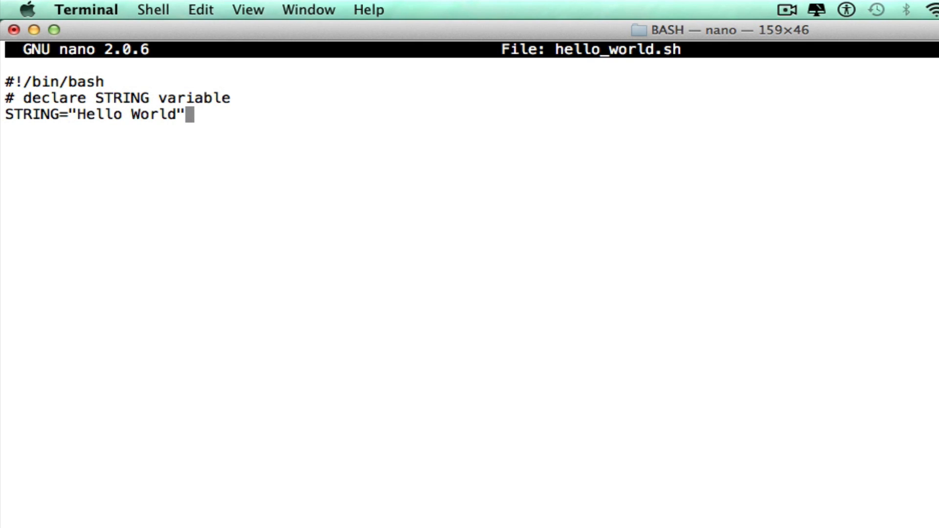
{"action": "key", "text": "Return"}
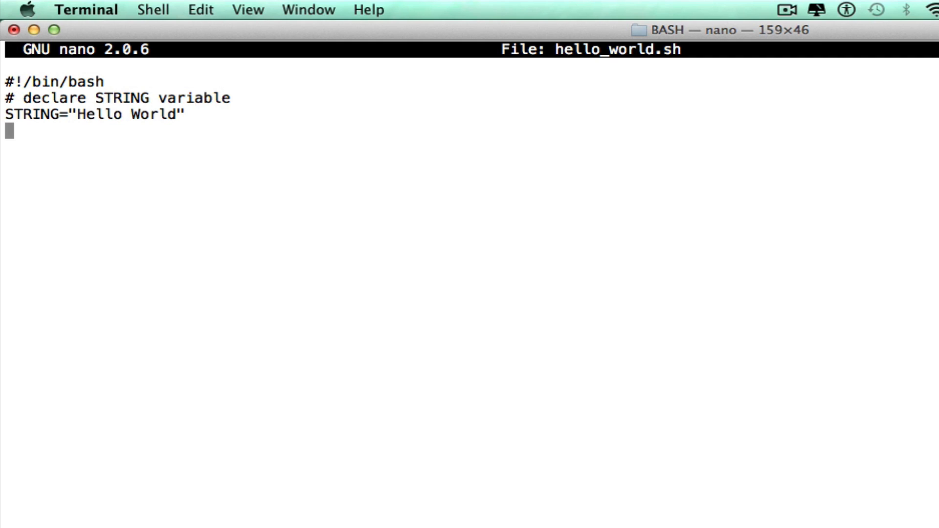
{"action": "type", "text": "#print"}
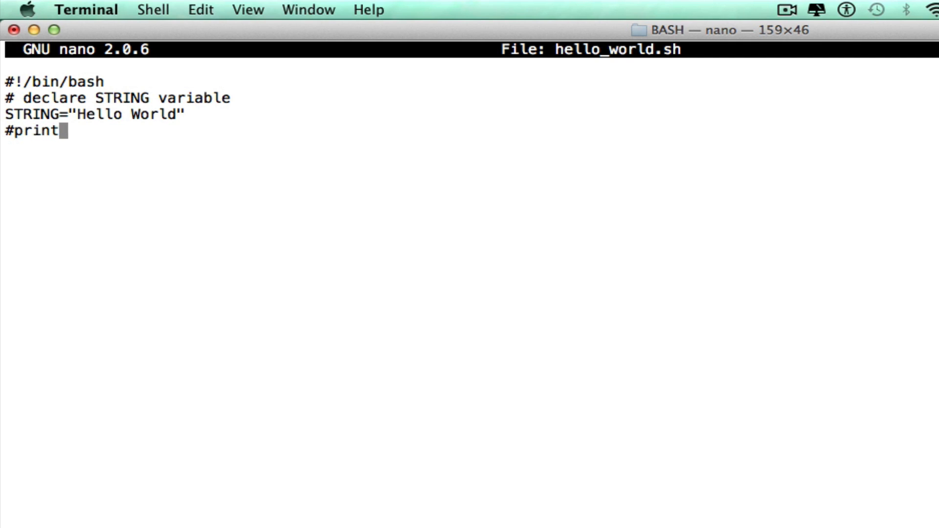
{"action": "type", "text": "va"}
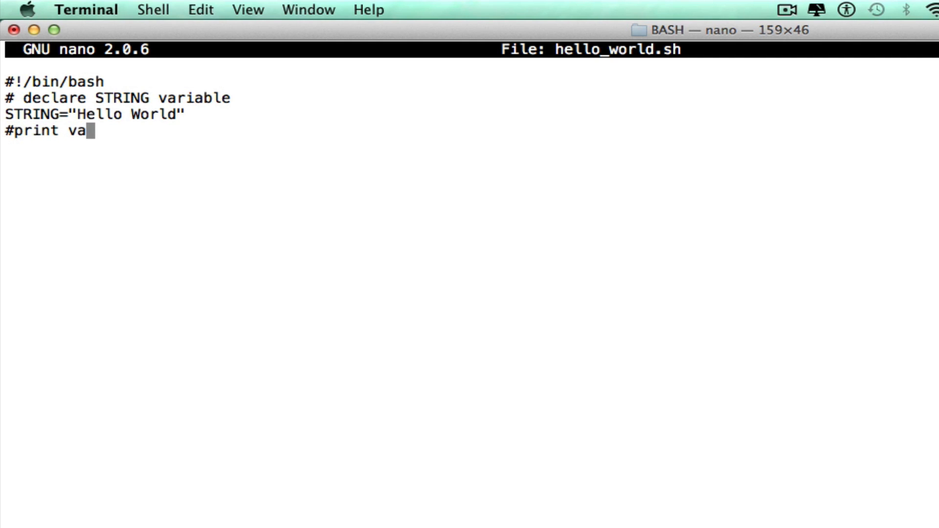
{"action": "type", "text": "riable on"}
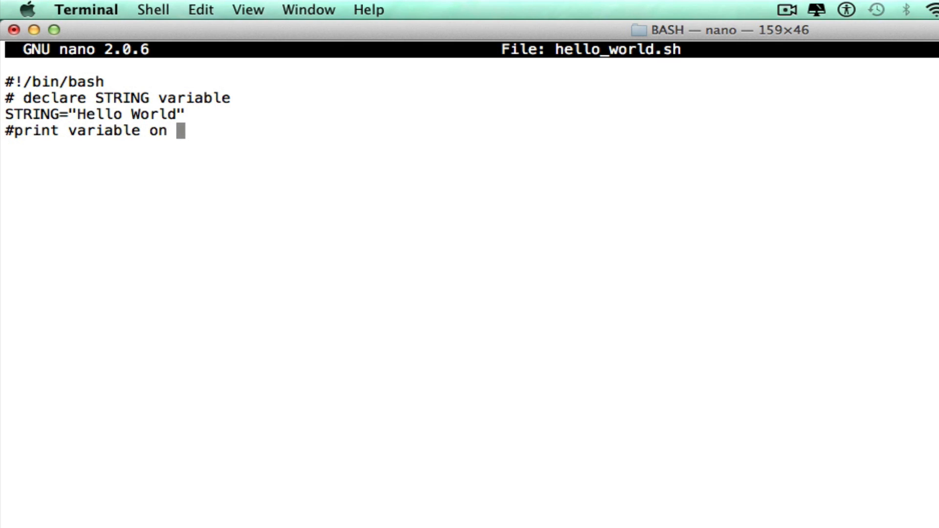
{"action": "type", "text": "screen"}
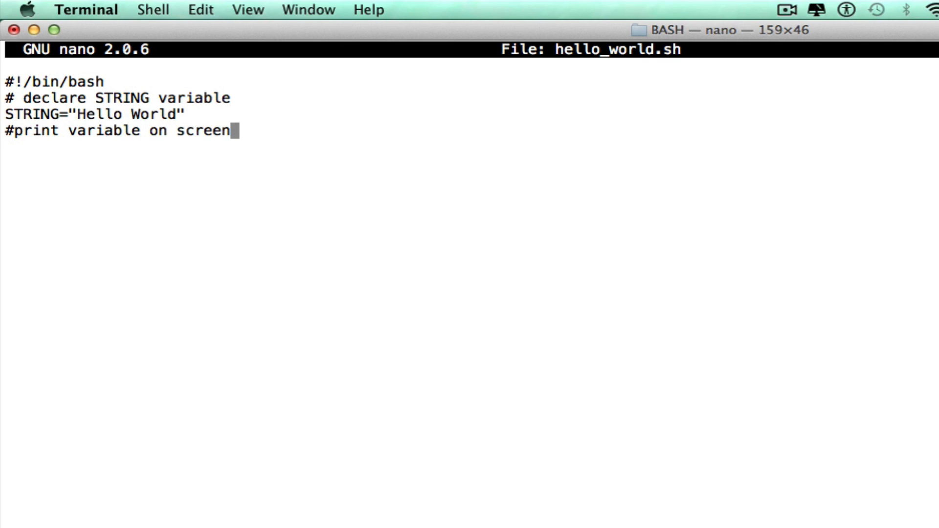
{"action": "key", "text": "Return"}
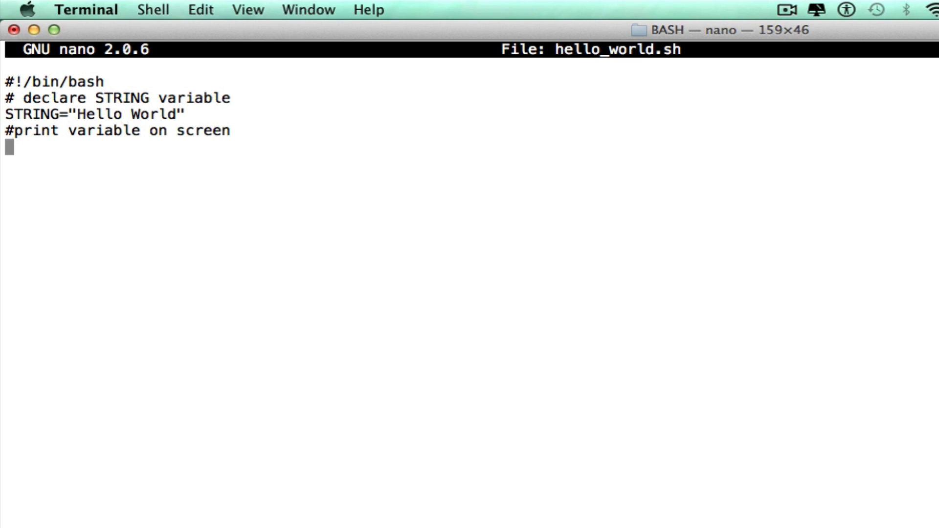
Add the echo $STRING line and save hello_world.sh
{"action": "type", "text": "echo"}
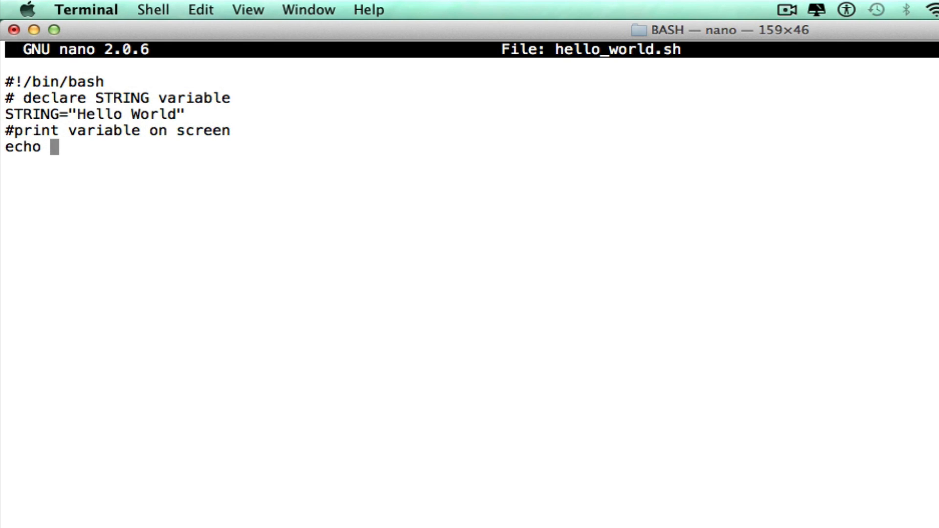
{"action": "type", "text": "$S"}
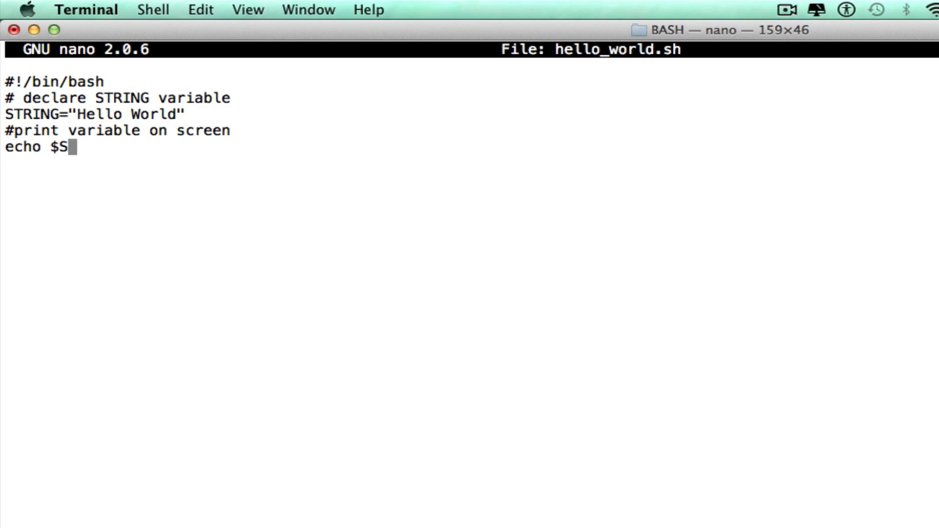
{"action": "type", "text": "TRING"}
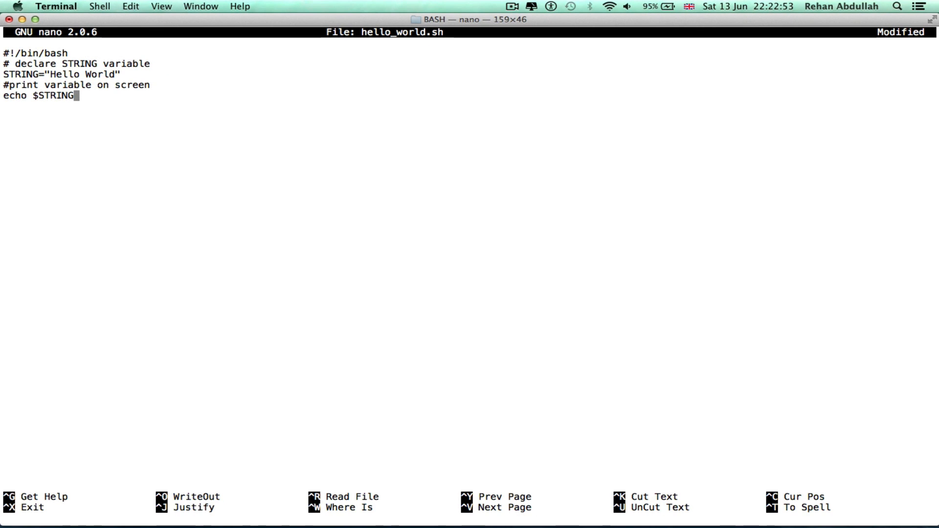
{"action": "key", "text": "ctrl+o"}
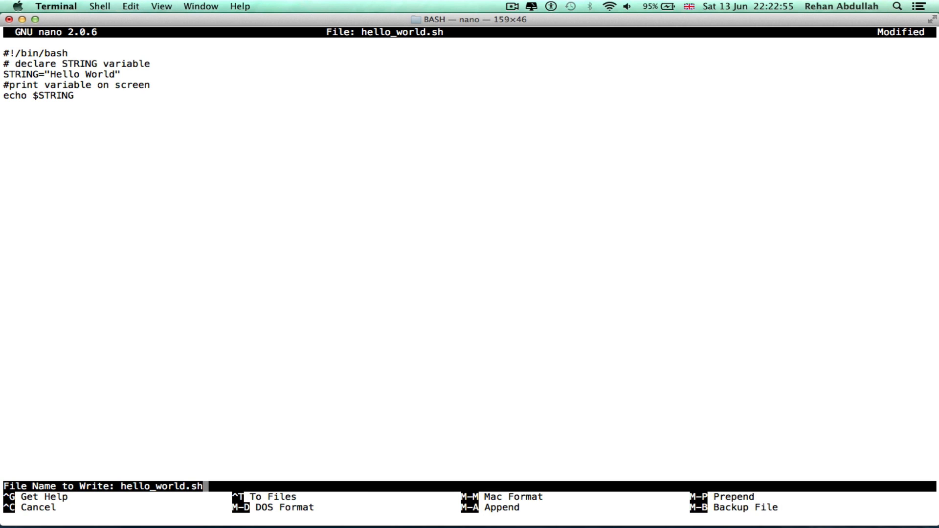
{"action": "key", "text": "Return"}
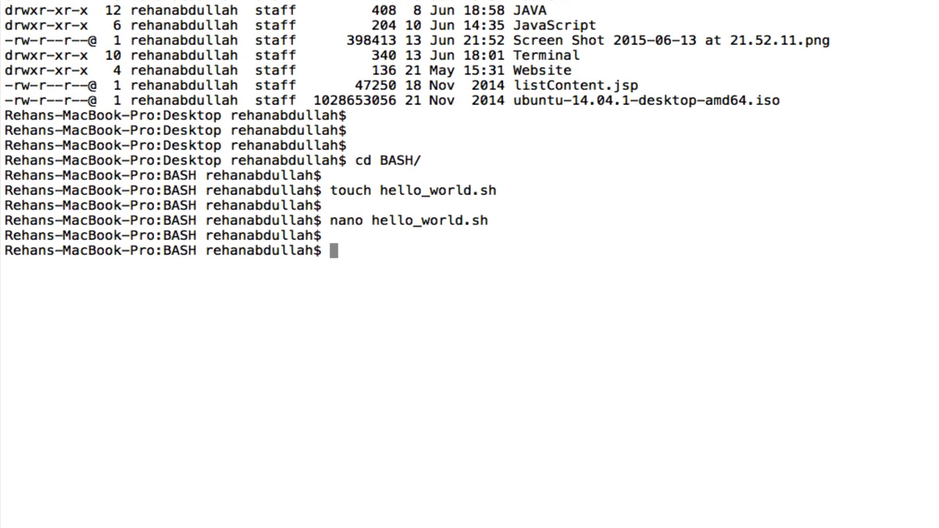
Display hello_world.sh with cat to check its five lines
{"action": "type", "text": "cat hello_world.sh"}
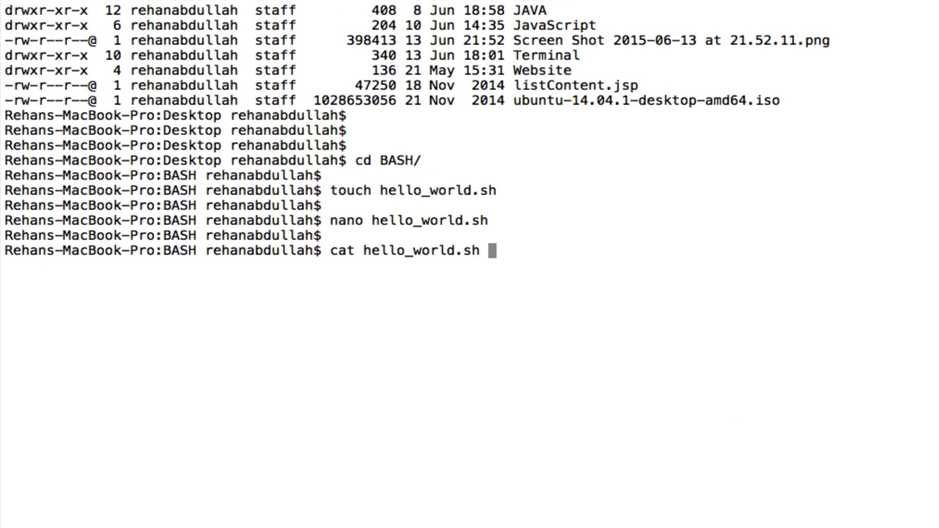
{"action": "key", "text": "Return"}
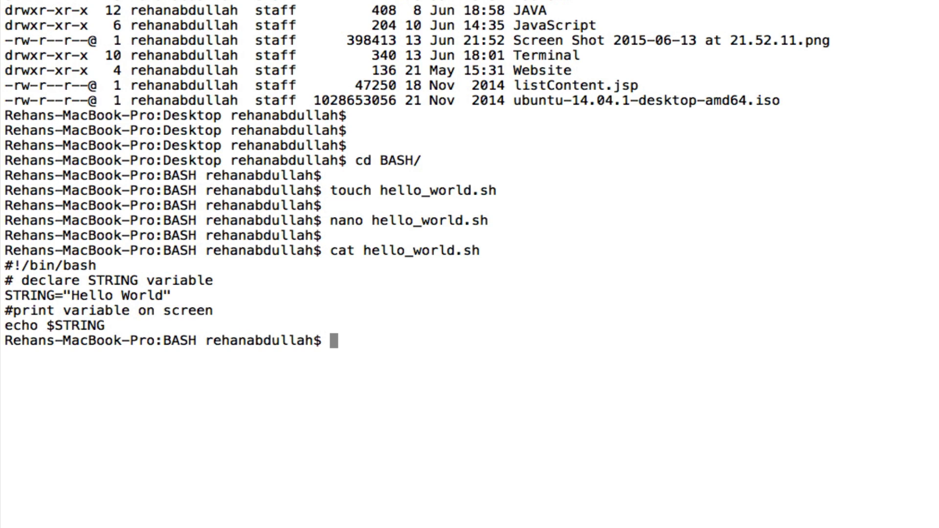
{"action": "type", "text": "chmod"}
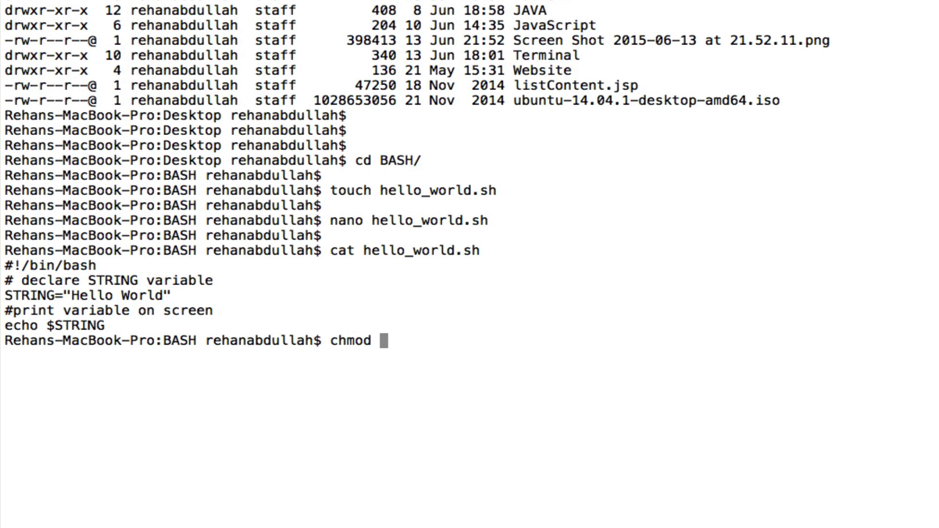
Make hello_world.sh executable with chmod +x
{"action": "type", "text": "+x"}
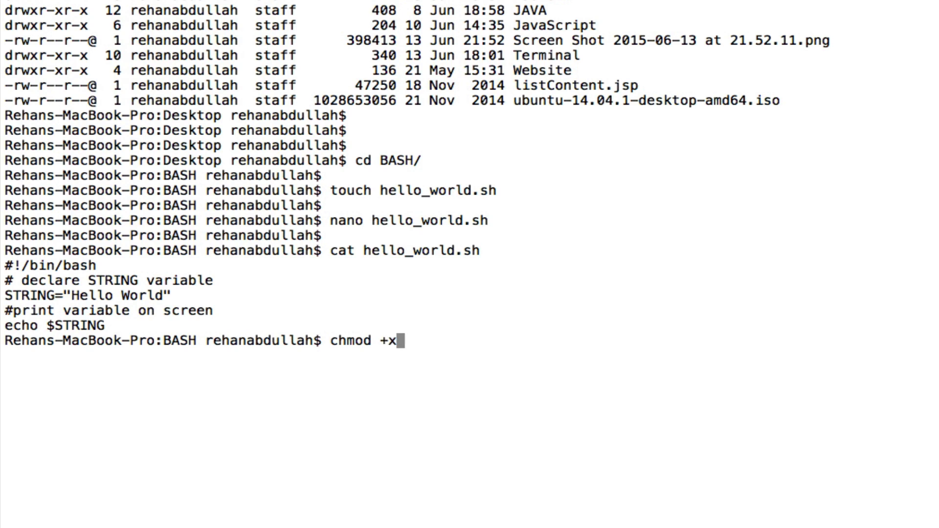
{"action": "type", "text": "hello_world.sh"}
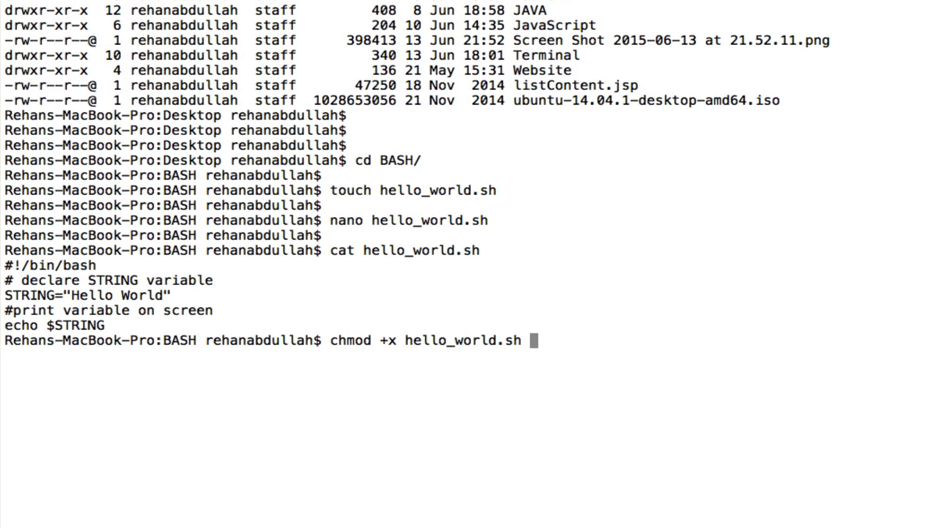
{"action": "key", "text": "Return"}
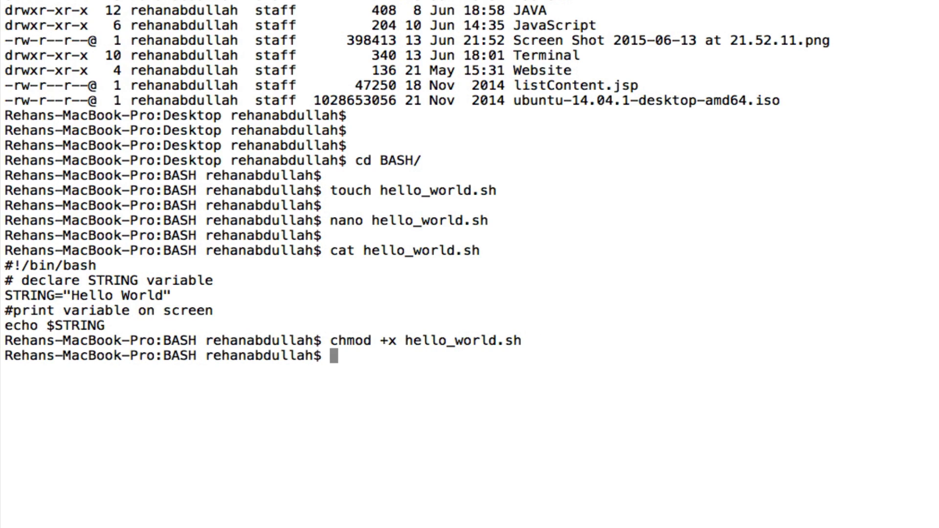
Run ./hello_world.sh so it prints Hello World
{"action": "type", "text": "./"}
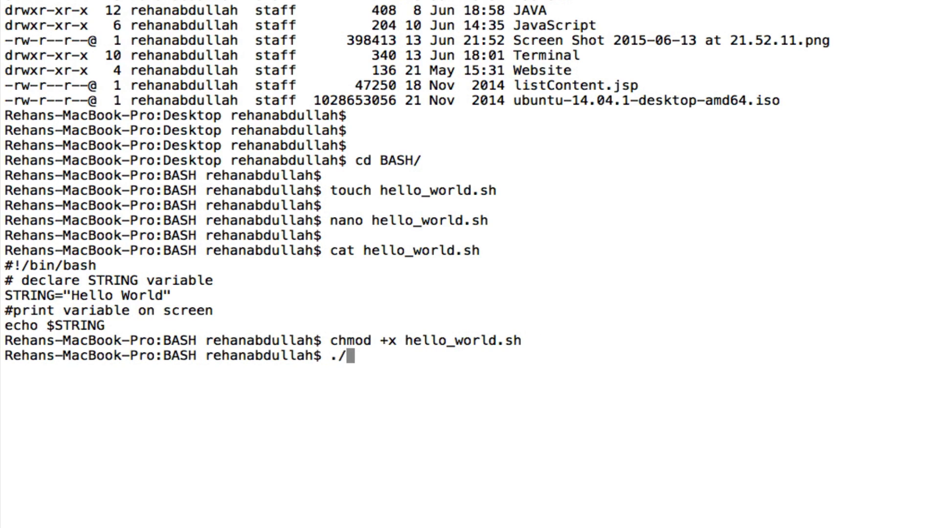
{"action": "type", "text": "hello_world.sh"}
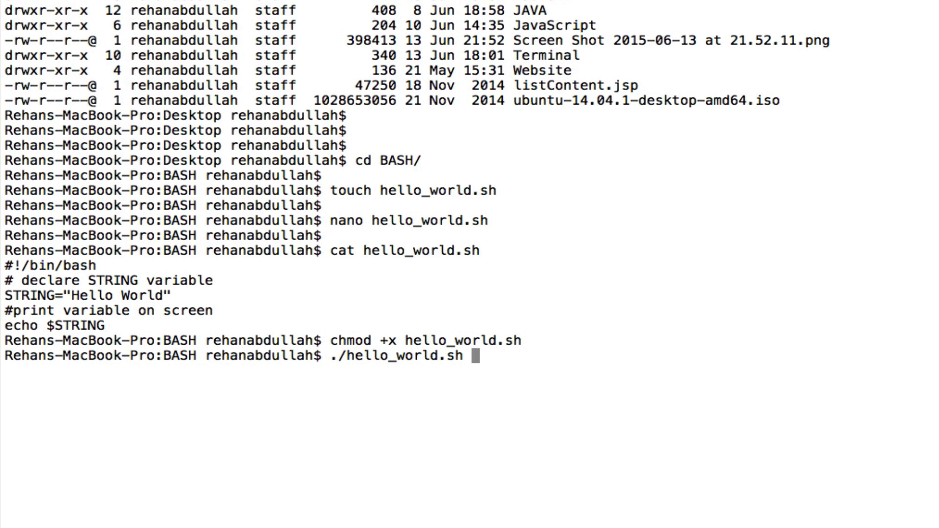
{"action": "key", "text": "Return"}
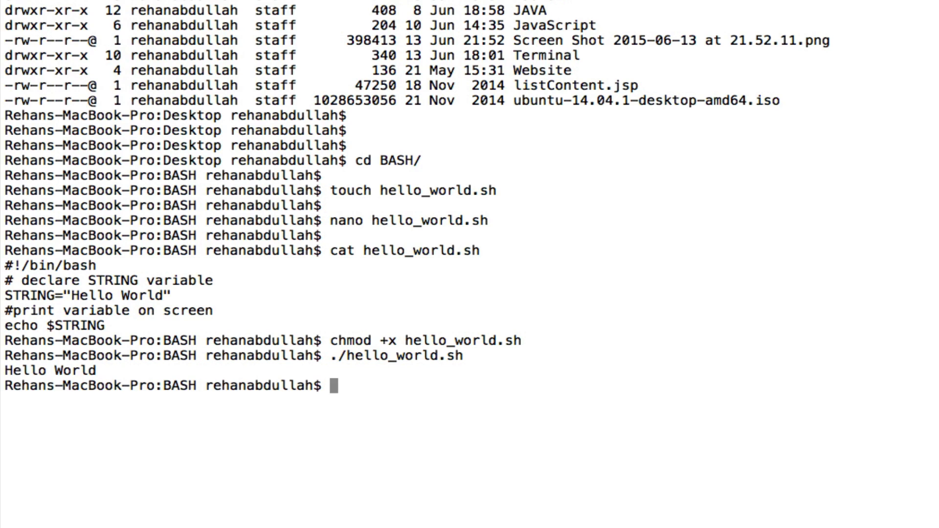